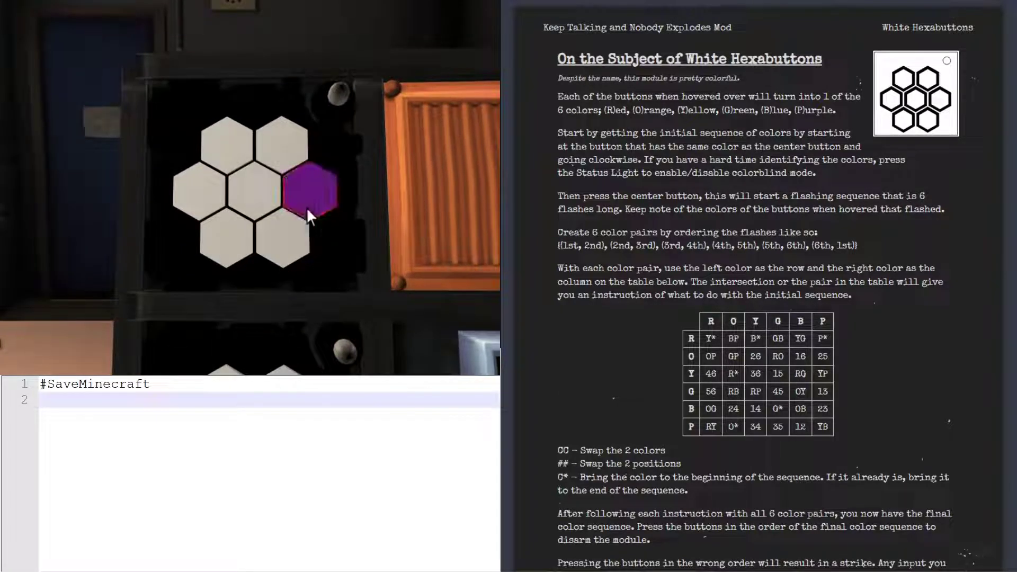
mouse_move(224, 143)
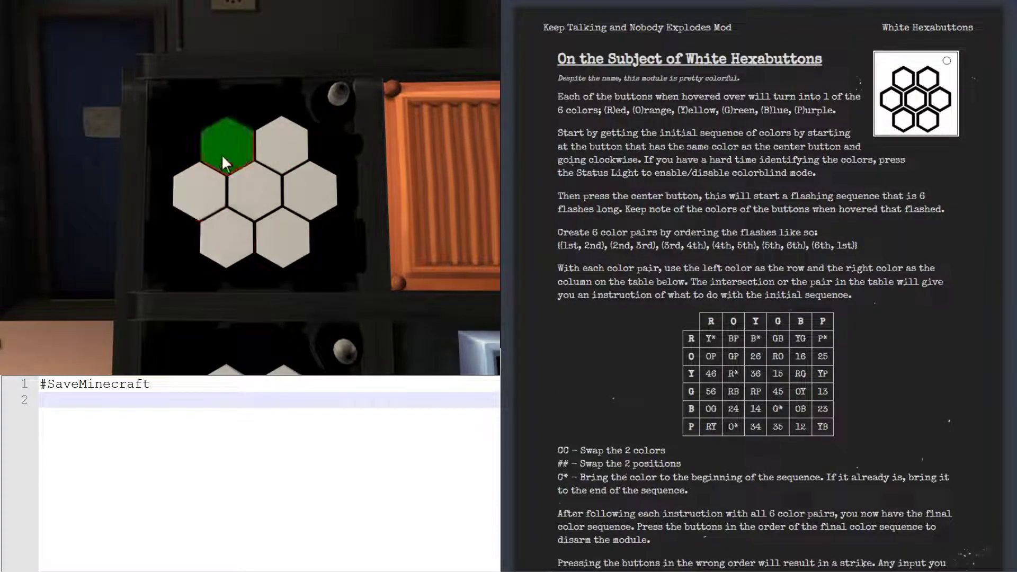
mouse_move(280, 141)
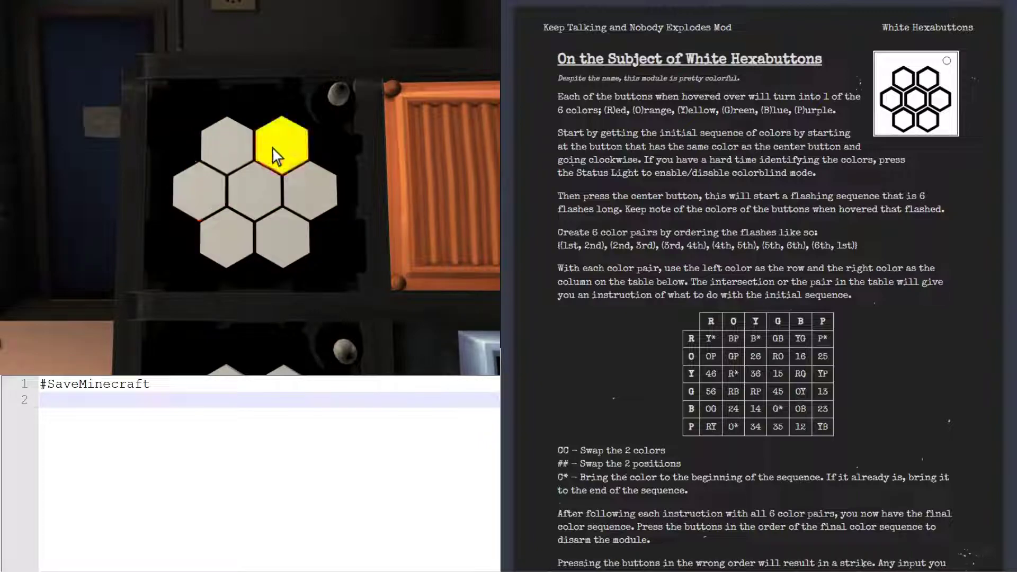
mouse_move(140, 407)
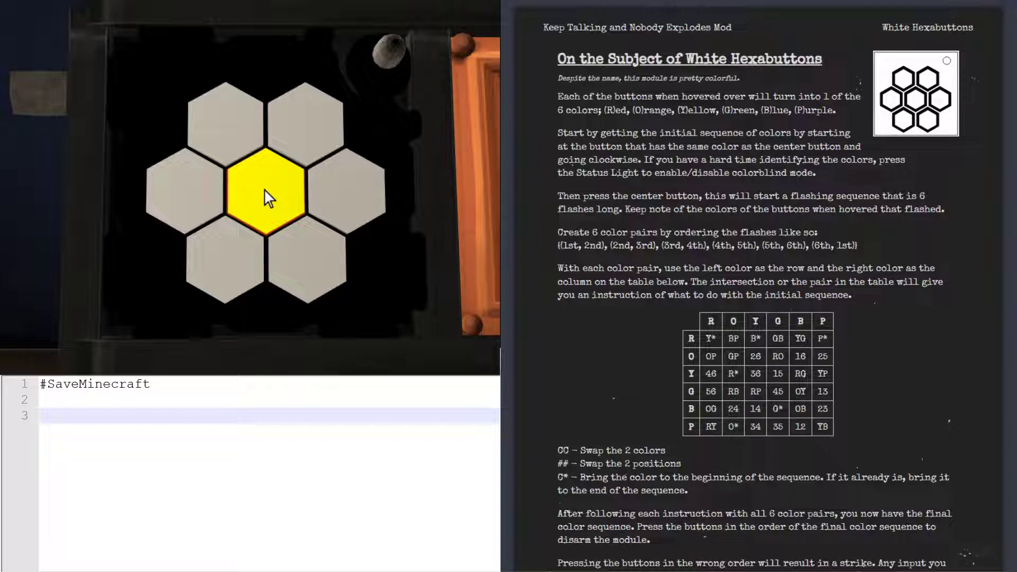
mouse_move(306, 126)
type("YPR")
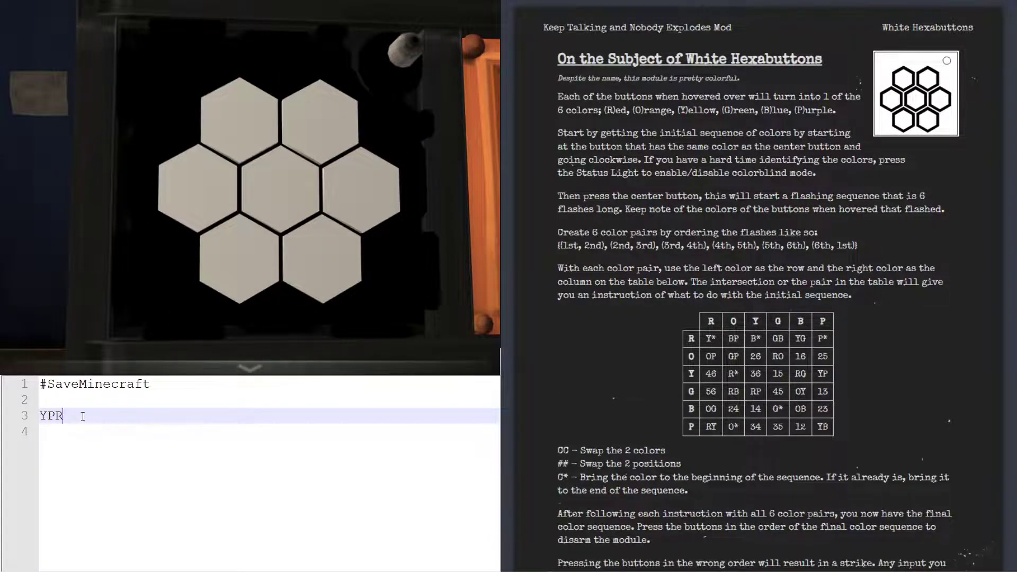
- Finish the initial colour sequence on line 3 with BOG so it reads YPRBOG
type("BOG")
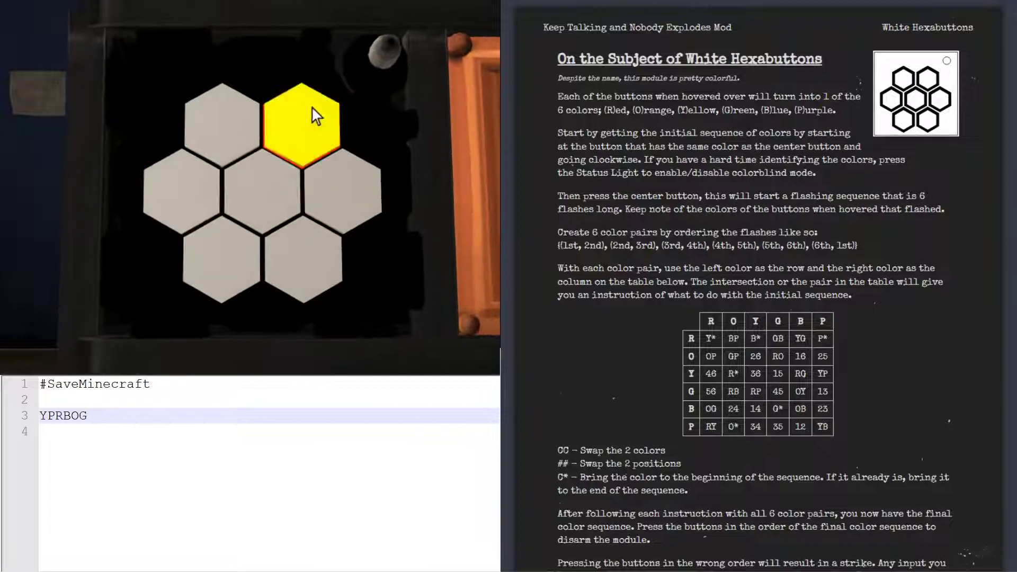
mouse_move(221, 259)
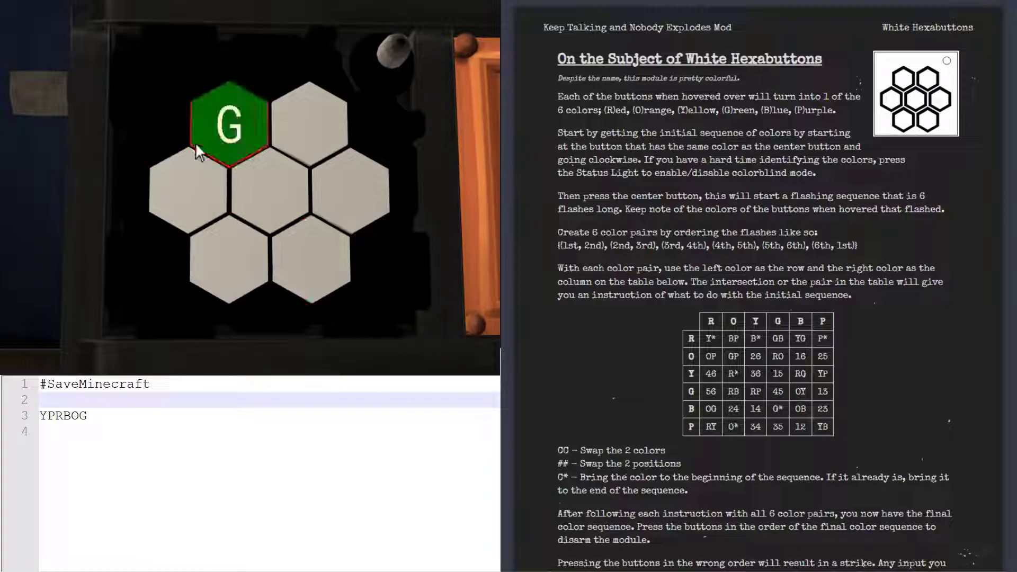
mouse_move(230, 260)
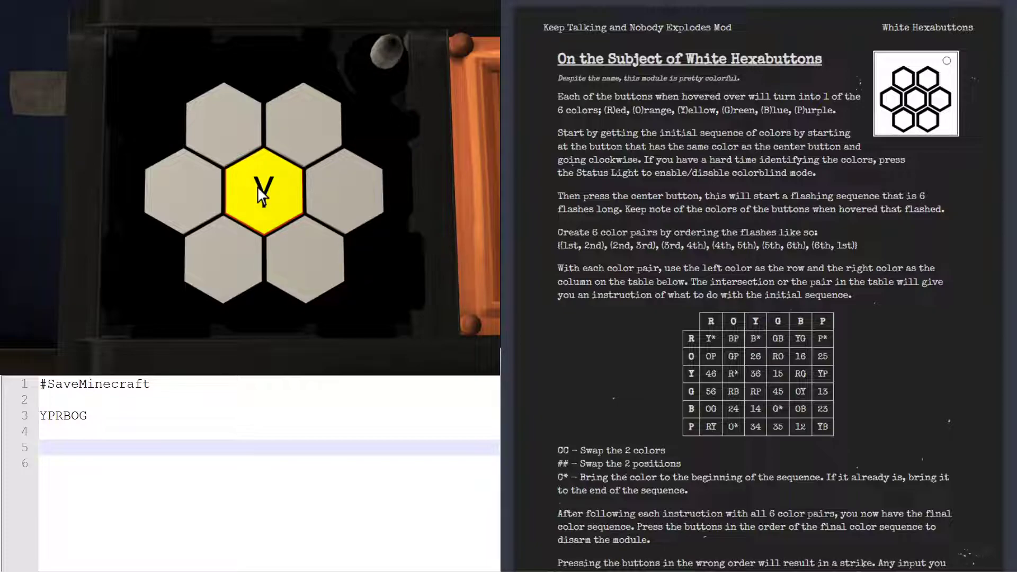
mouse_move(305, 126)
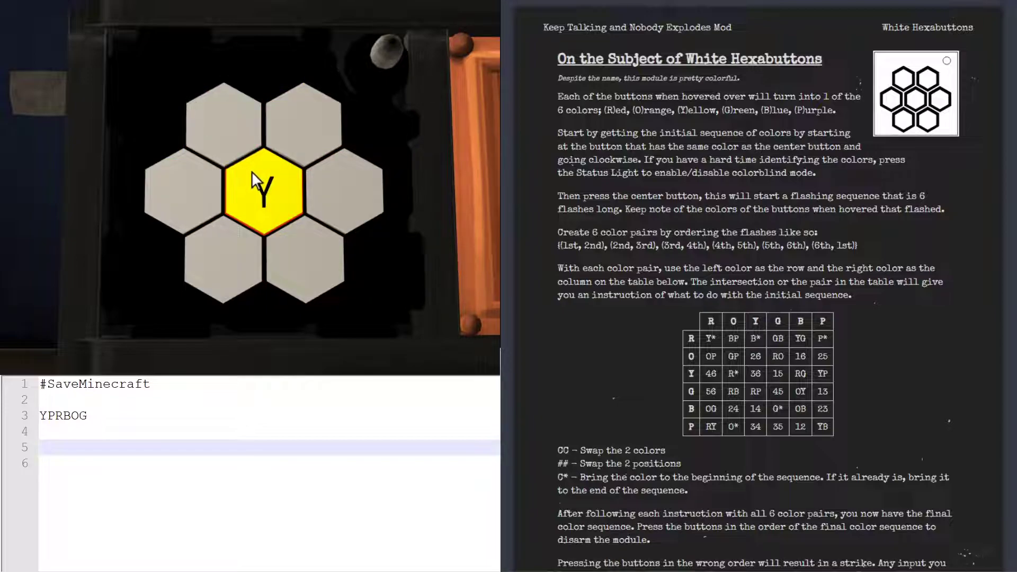
mouse_move(305, 259)
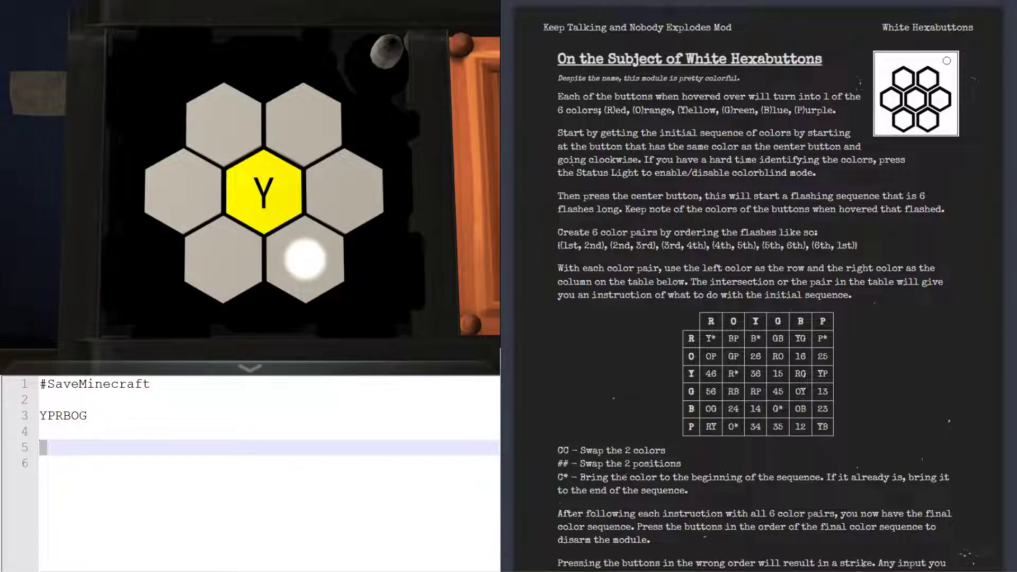
- Note the first flash positions 534 and continue watching the module's flashes
type("534213")
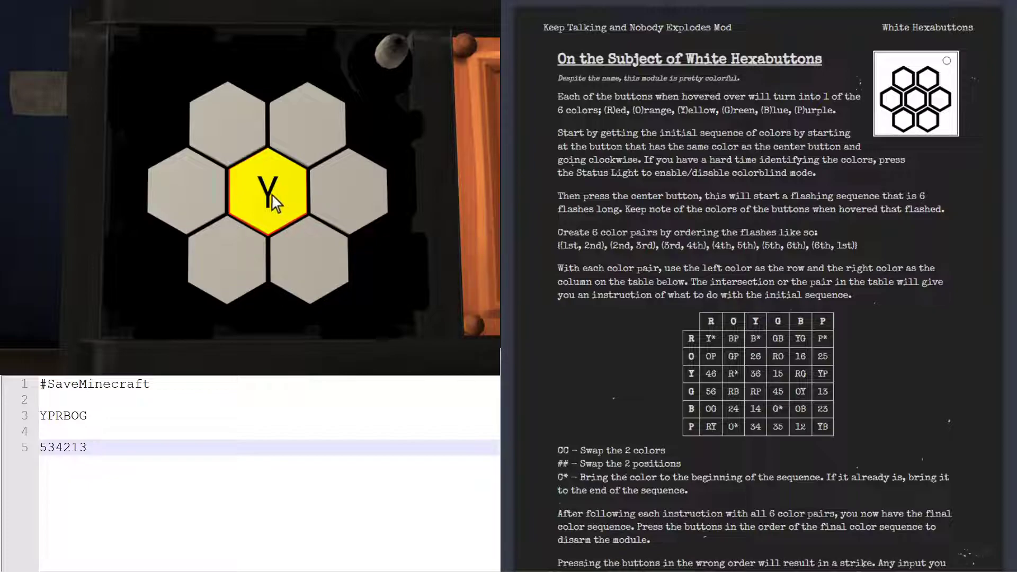
mouse_move(305, 114)
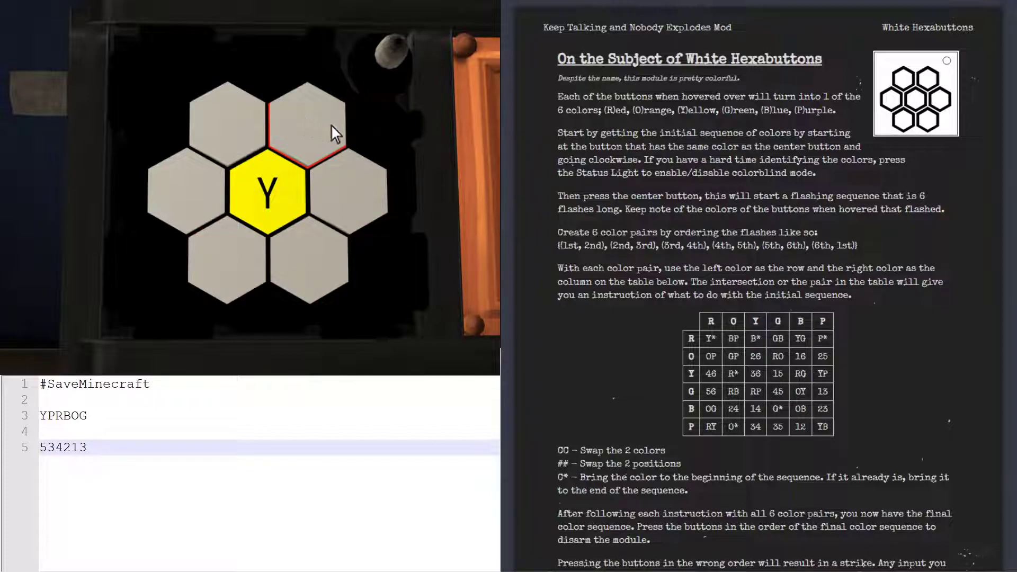
left_click(263, 195)
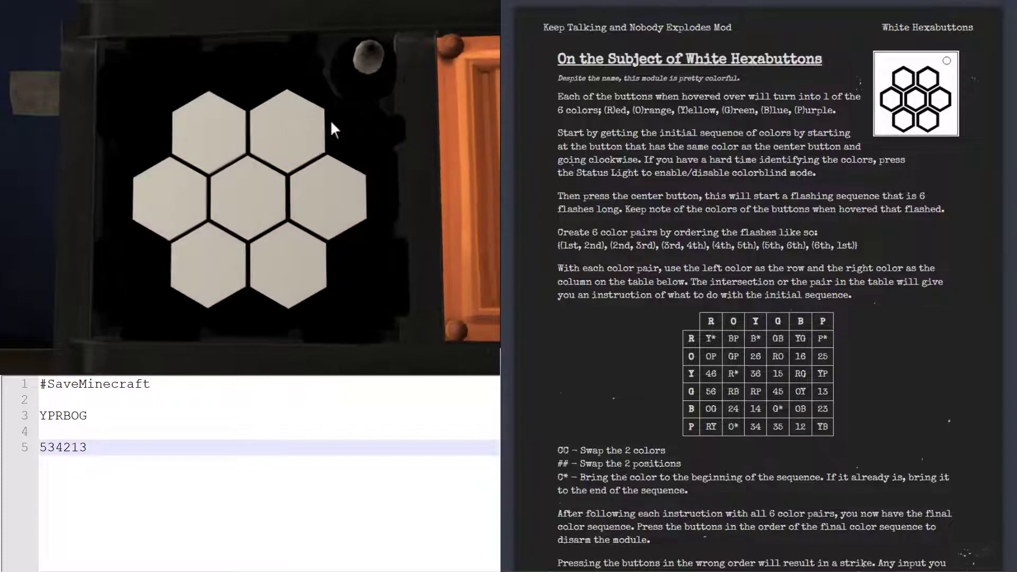
mouse_move(312, 123)
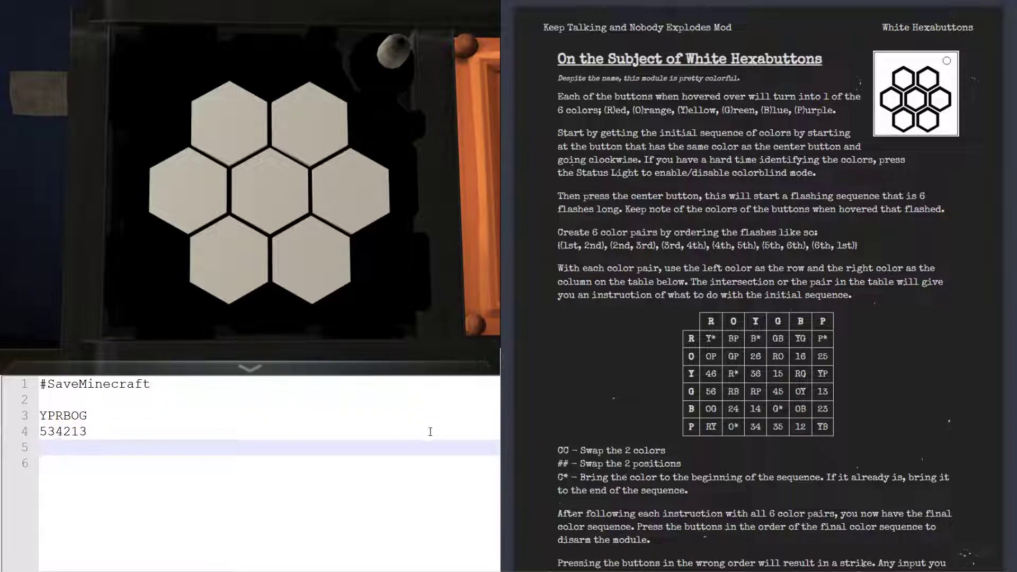
- Write the flash colours ORBPYR on line 5, letter by letter
scroll("down", 3)
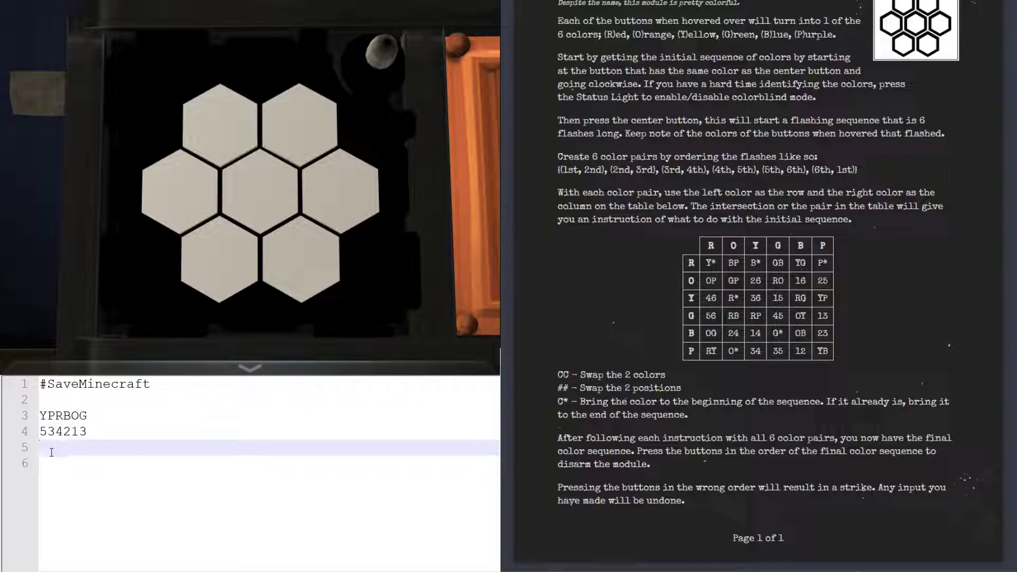
type("O")
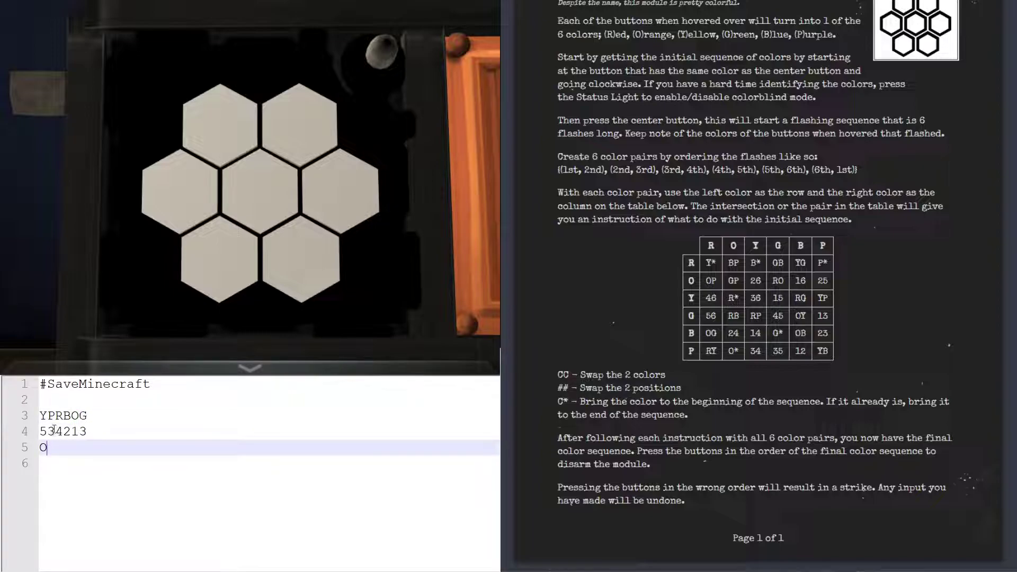
type("R")
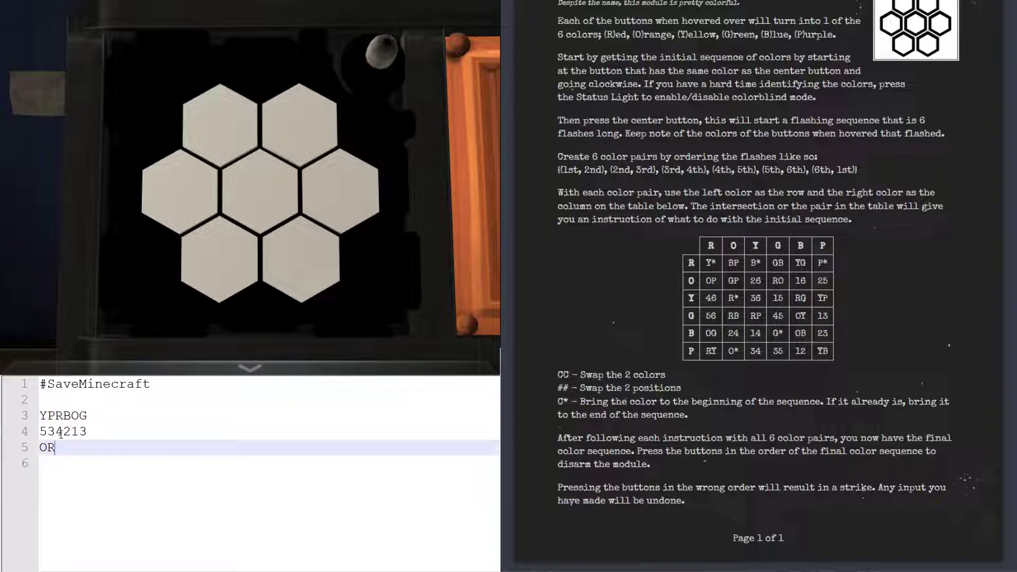
type("B")
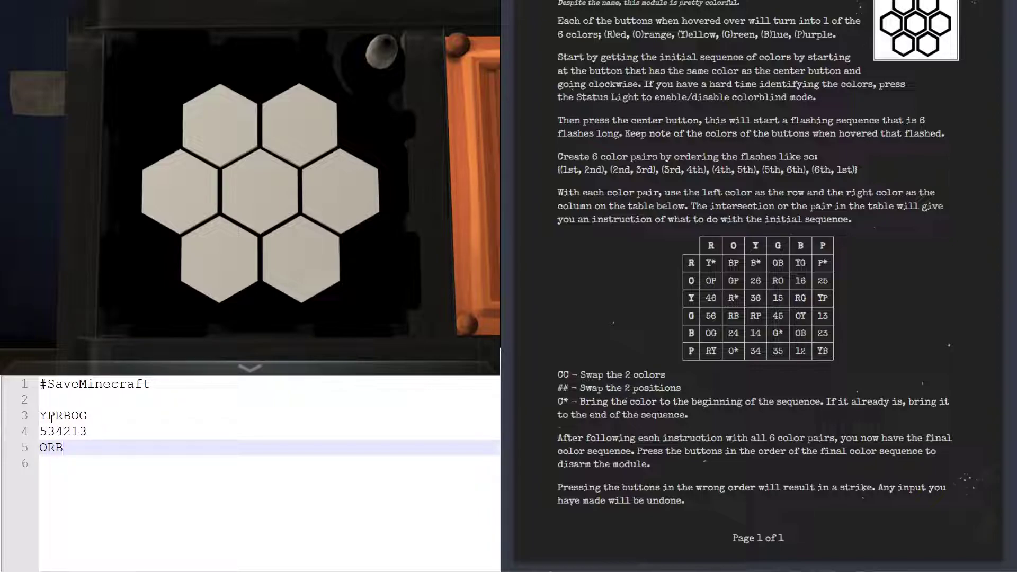
type("PY")
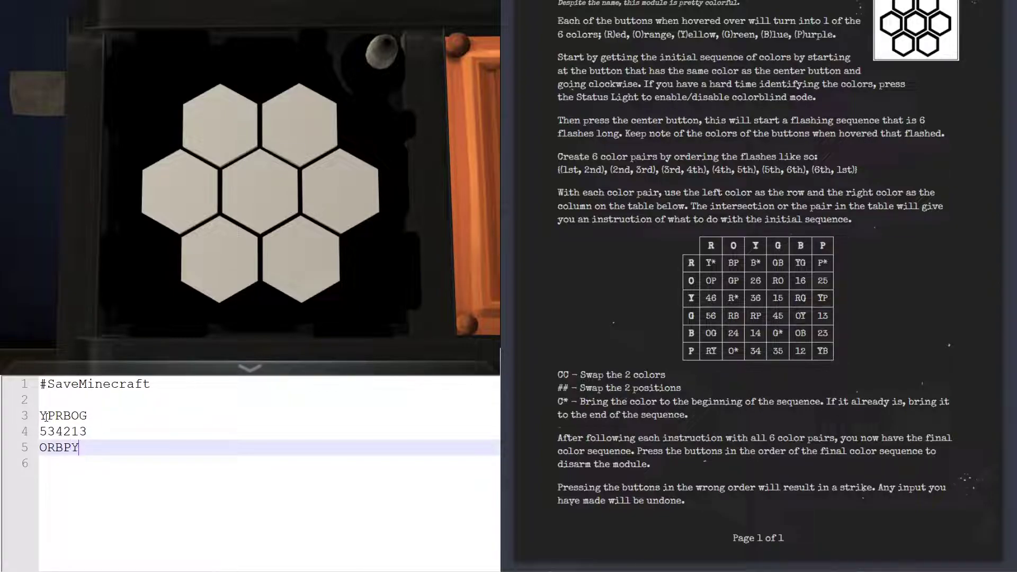
type("R")
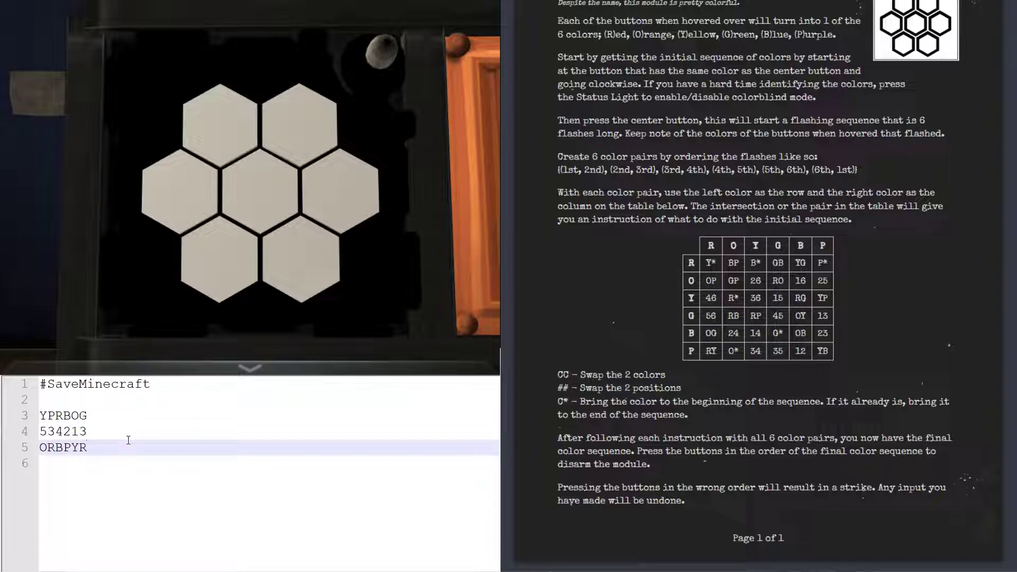
- Highlight the manual's pairing rule and list the pairs OR RB BP PY YR RO on line 7
left_click_drag(556, 169, 855, 169)
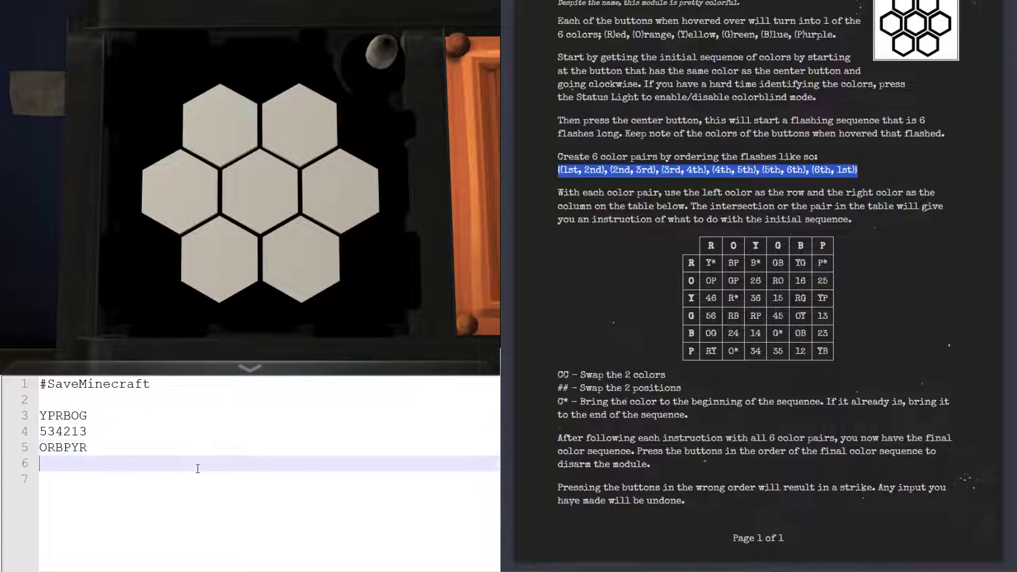
type("OR")
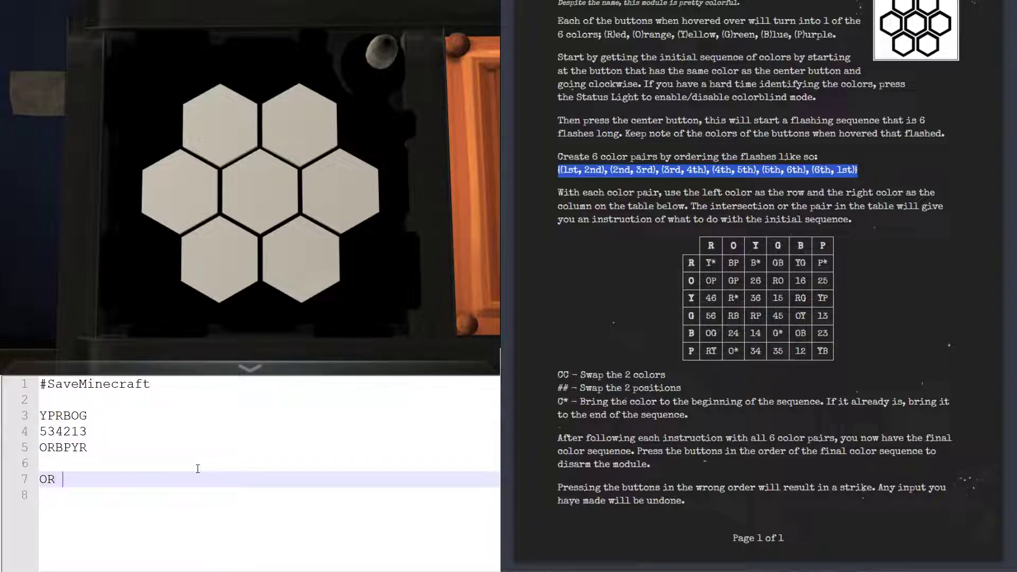
type("RB")
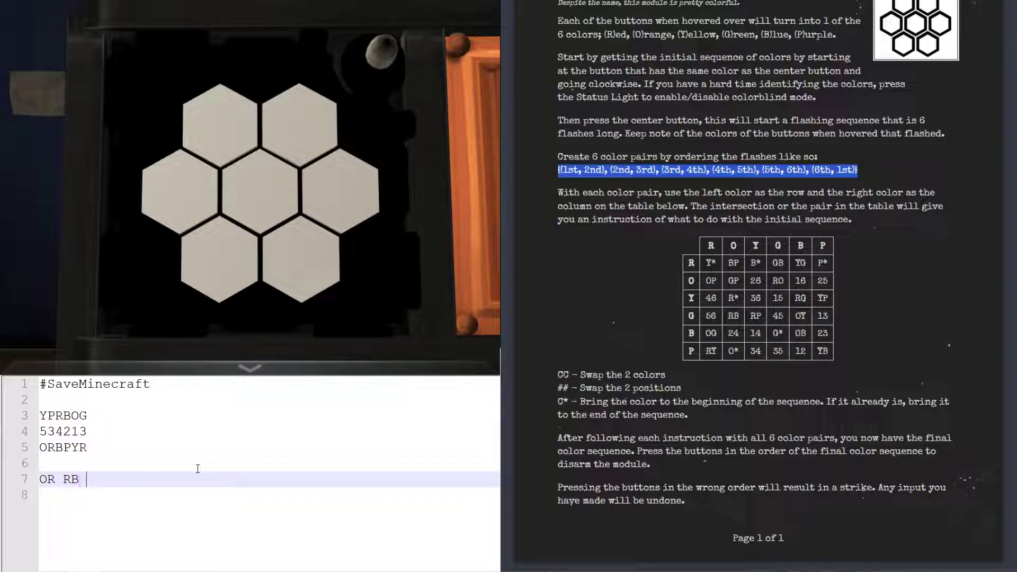
type("BP")
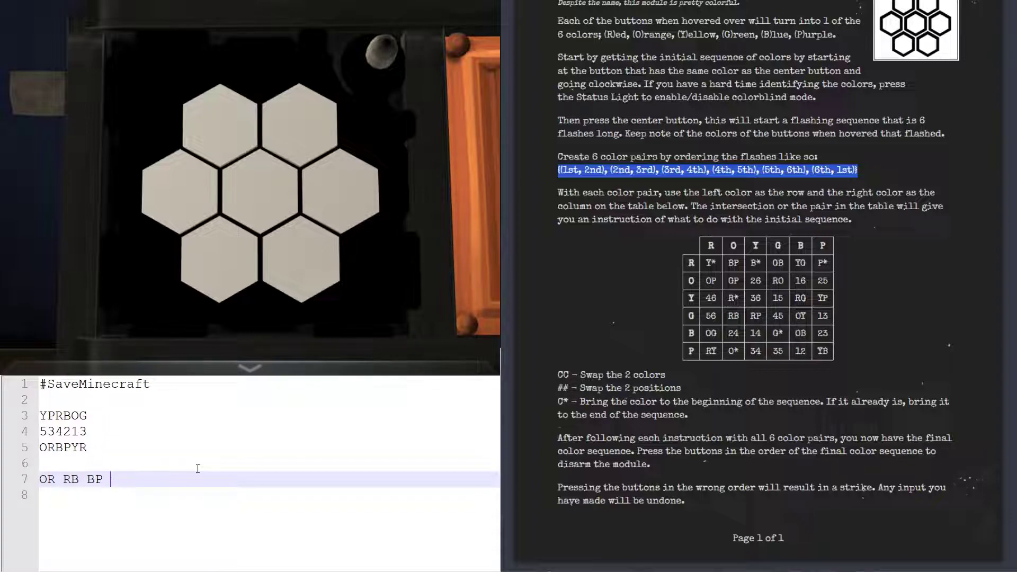
type("PY YR")
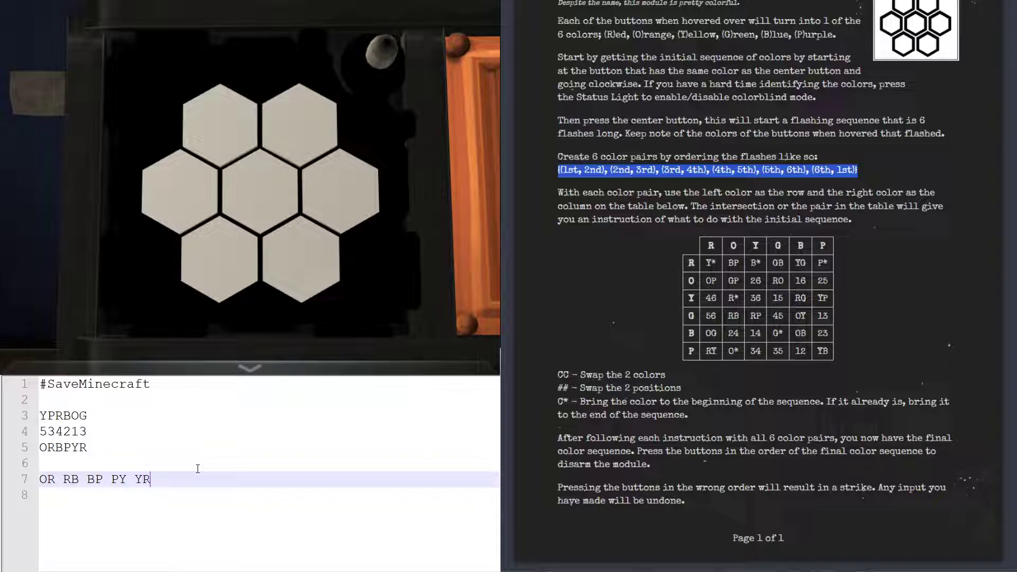
type("RO")
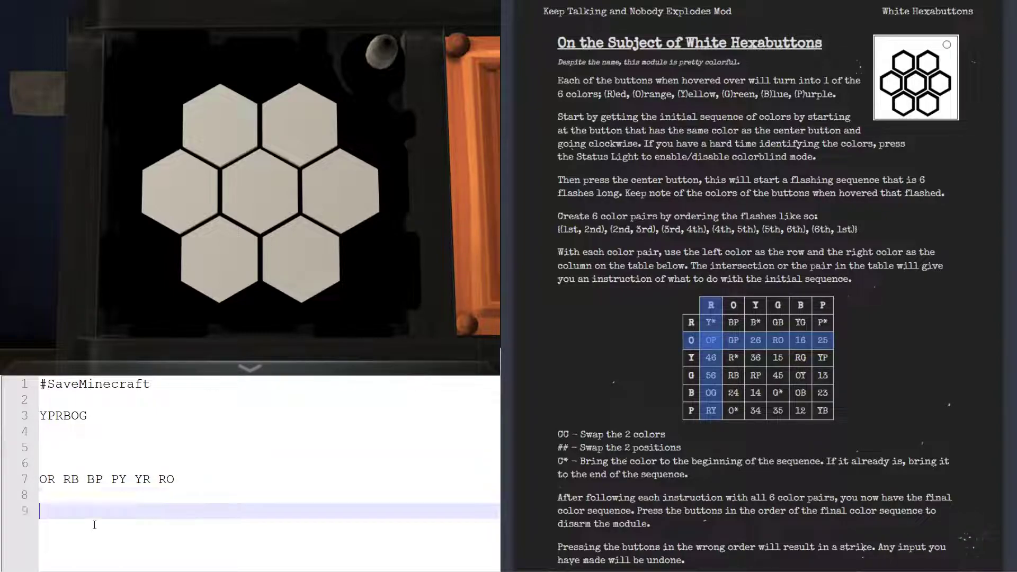
- Edit line 3 per the pair table, inserting OP and O toward the final order GRPYBO
type("OP")
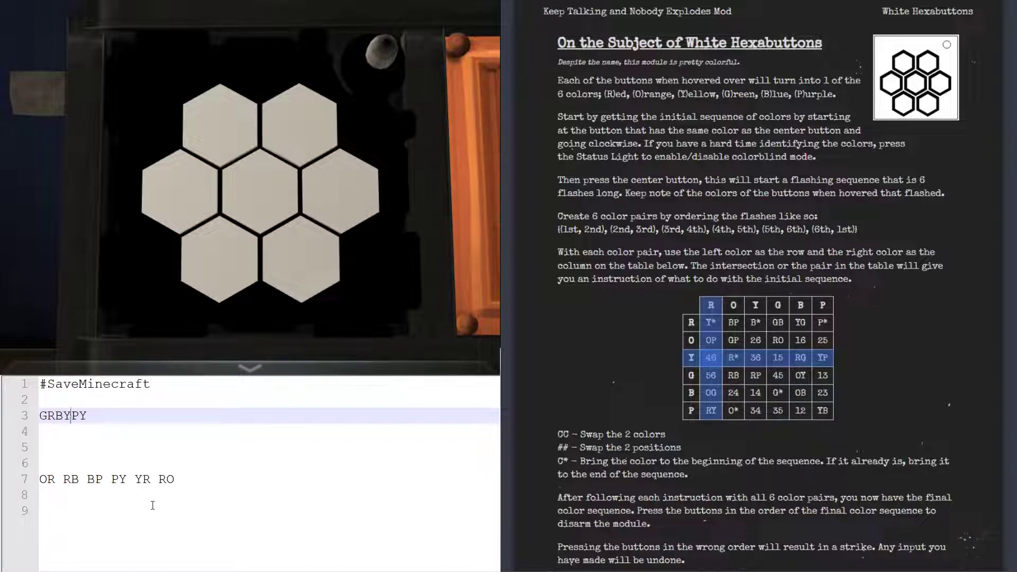
type("O")
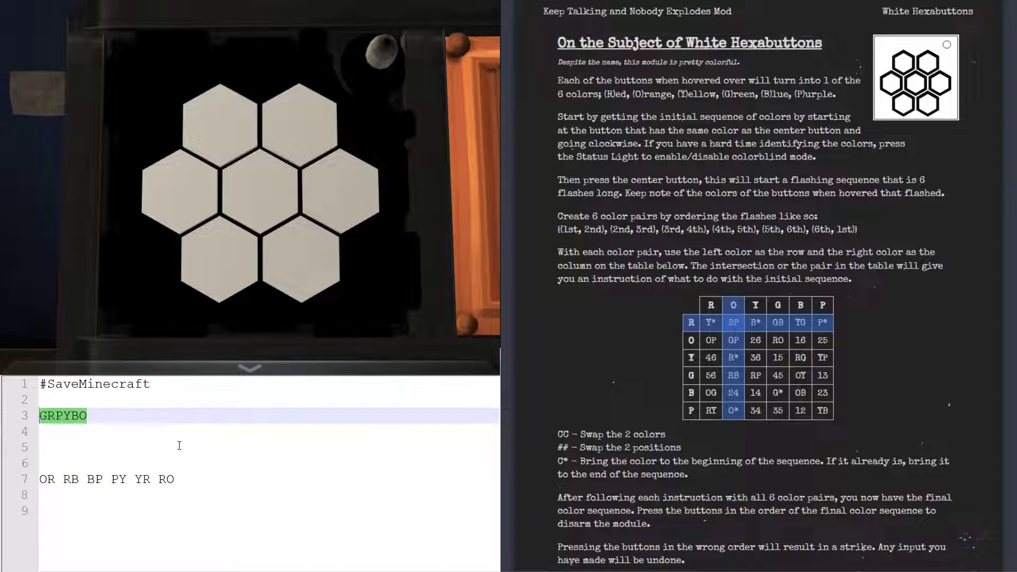
mouse_move(223, 125)
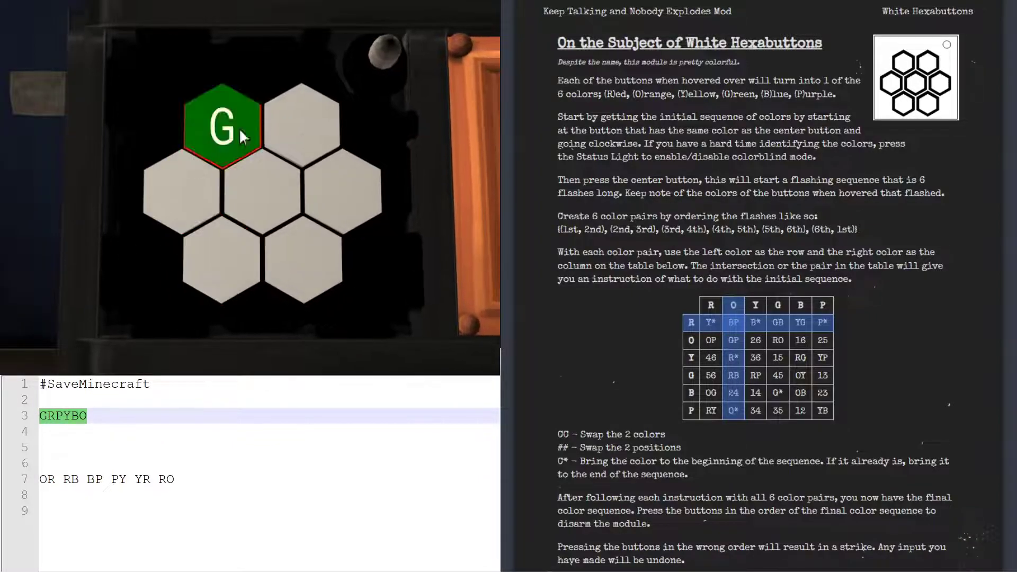
mouse_move(183, 192)
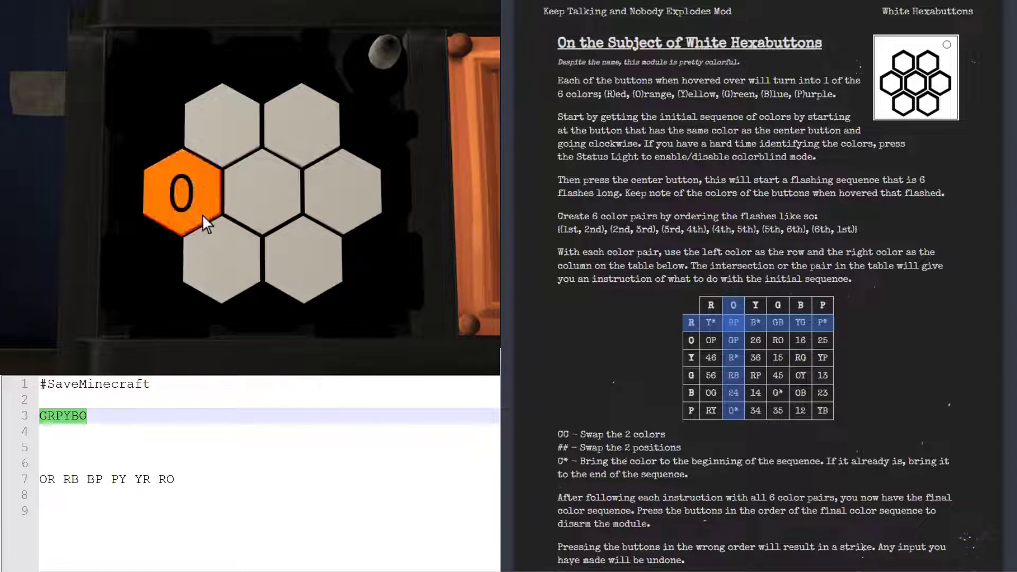
mouse_move(315, 166)
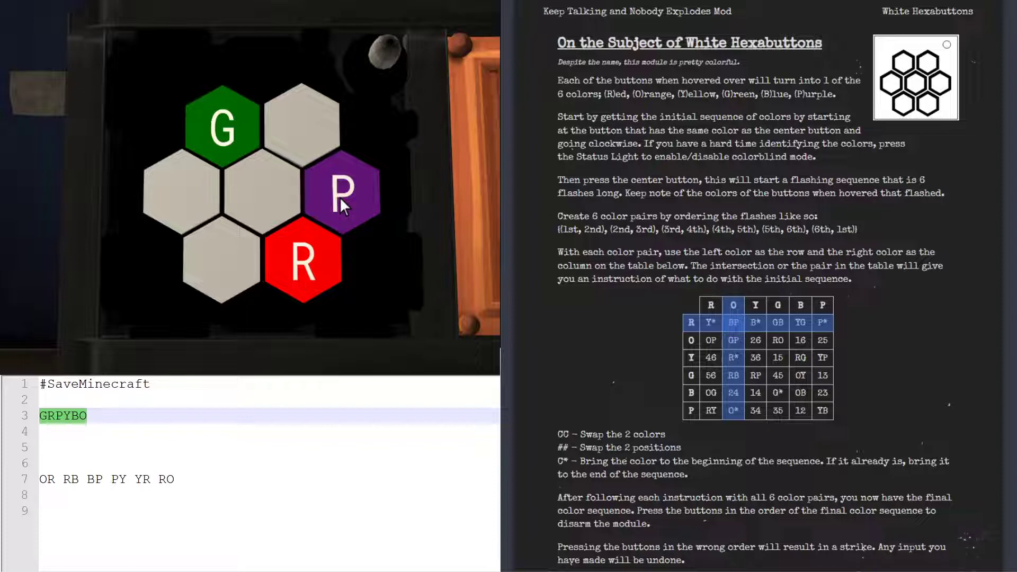
mouse_move(300, 126)
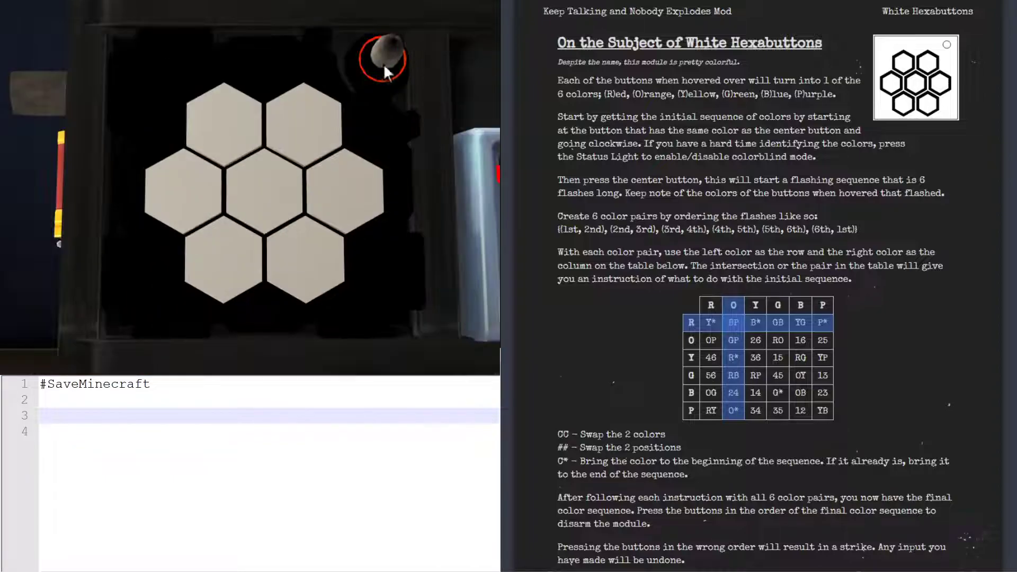
mouse_move(191, 188)
type("PBROGY")
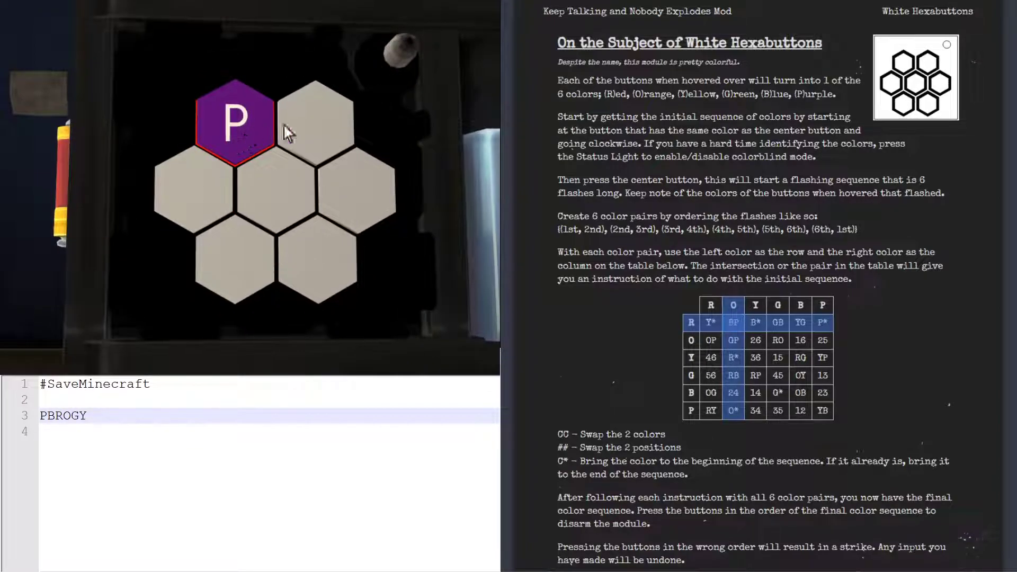
mouse_move(232, 257)
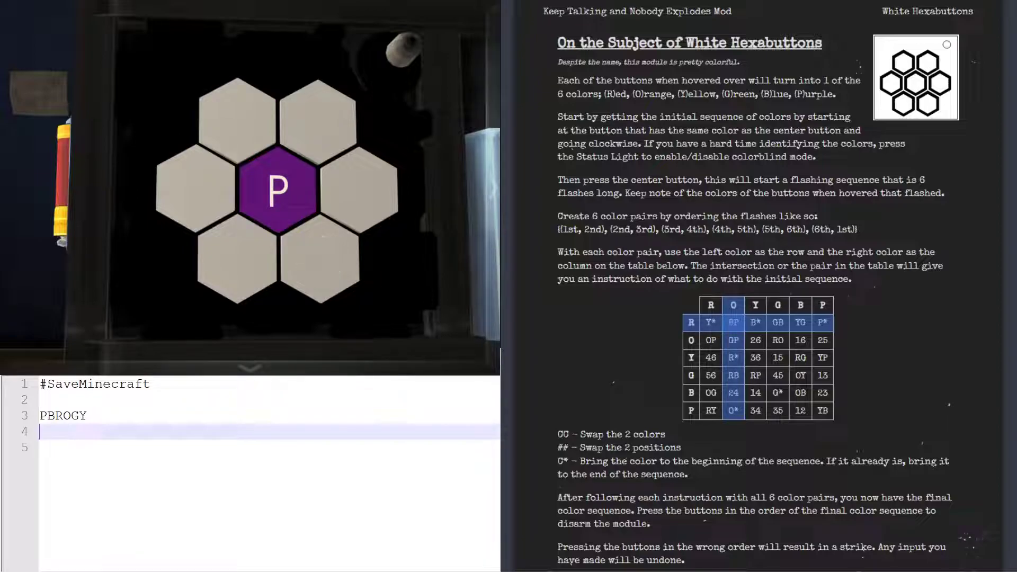
- Note flash positions 4416, start the flashes and write their colours OOPYOP
type("44")
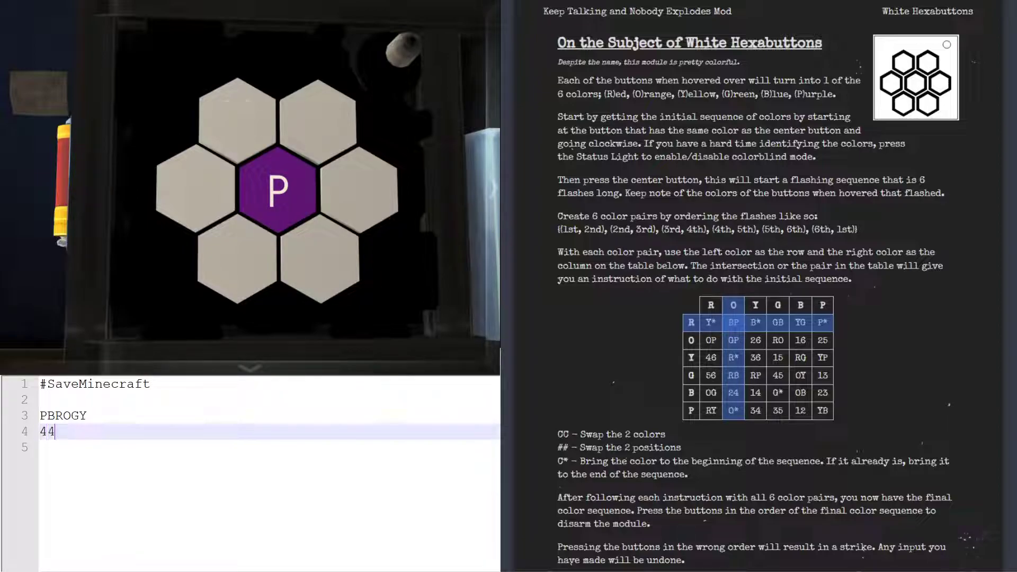
type("16")
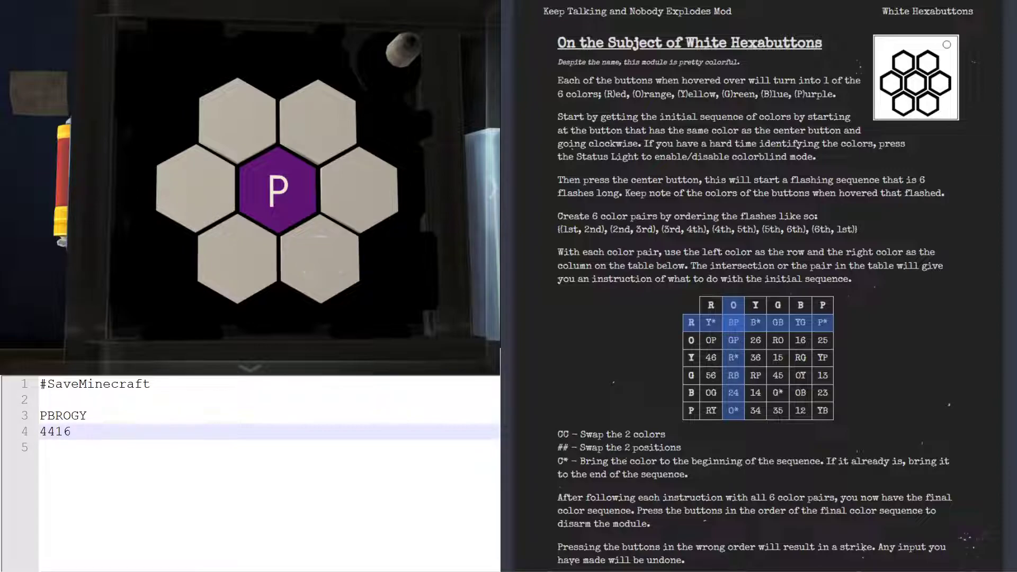
left_click(280, 189)
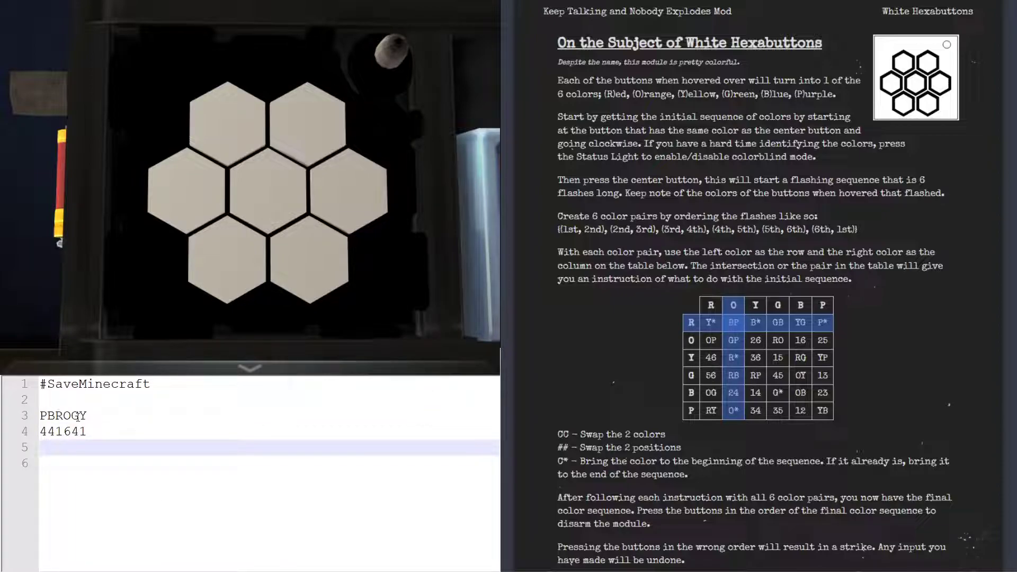
type("OO")
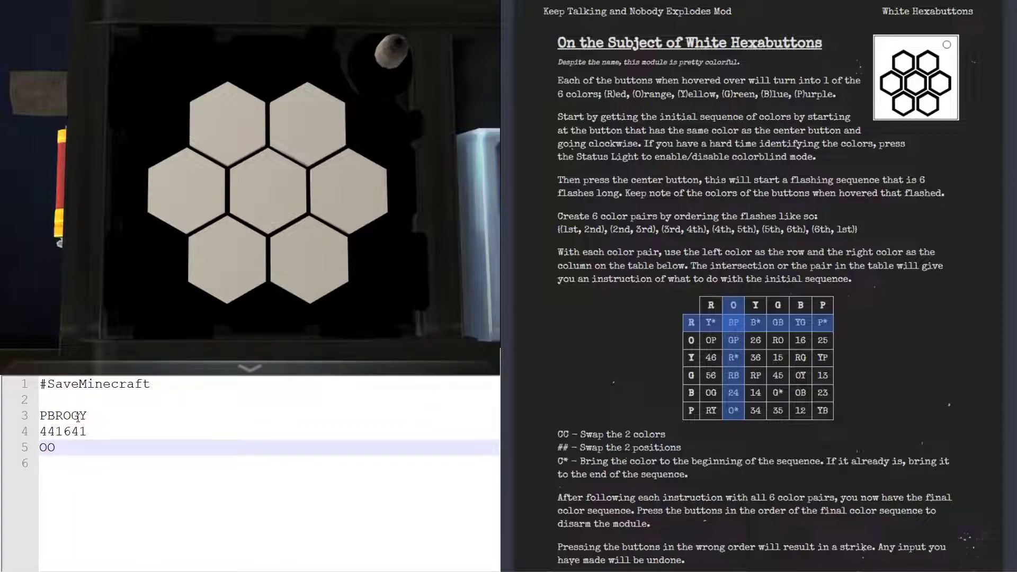
type("P")
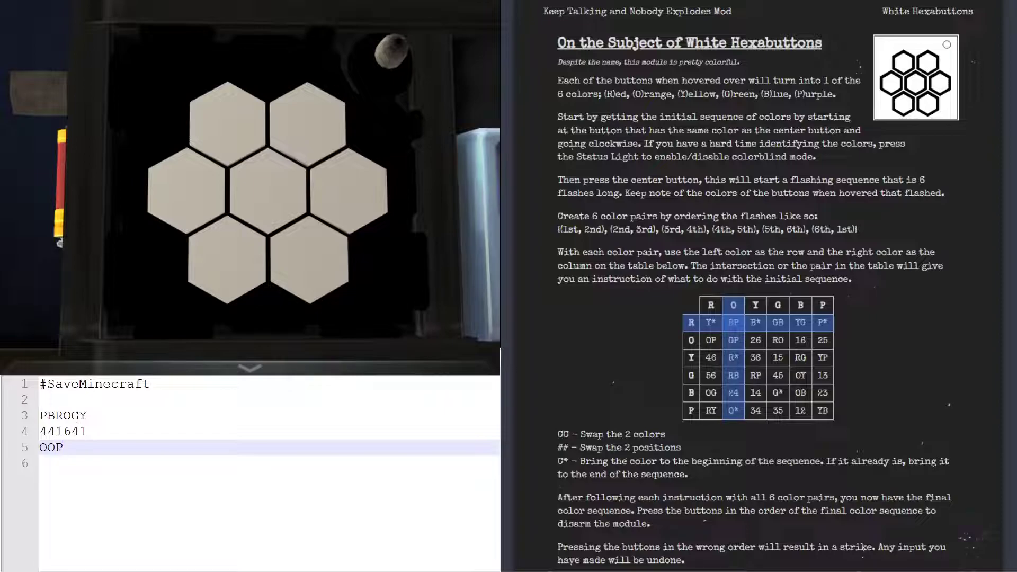
type("Y")
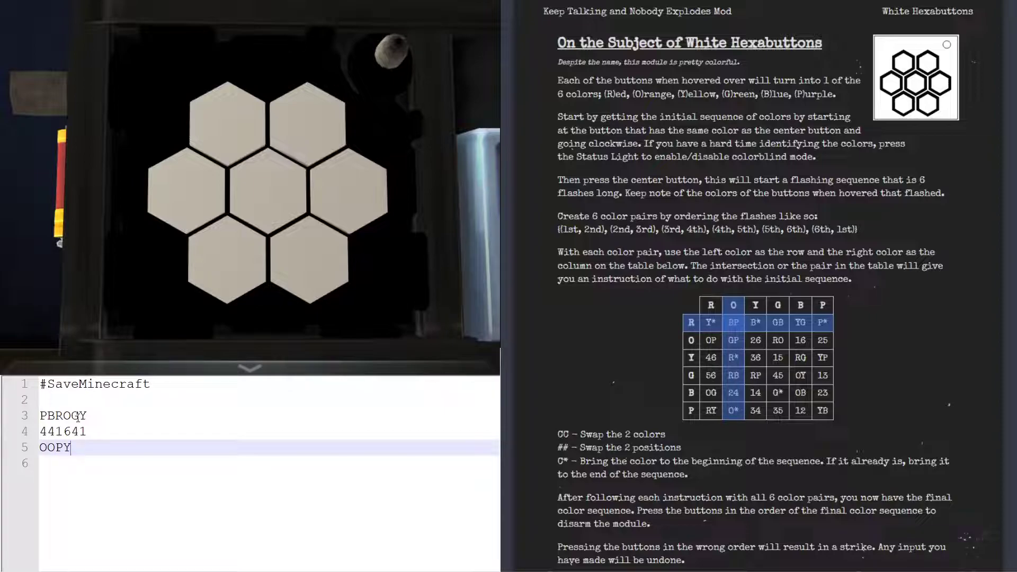
type("O")
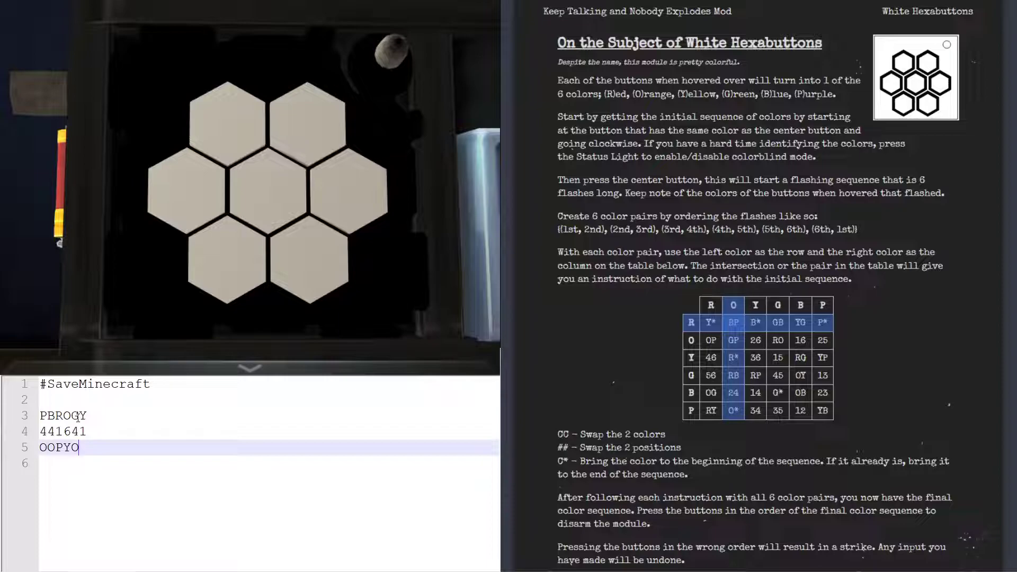
type("P")
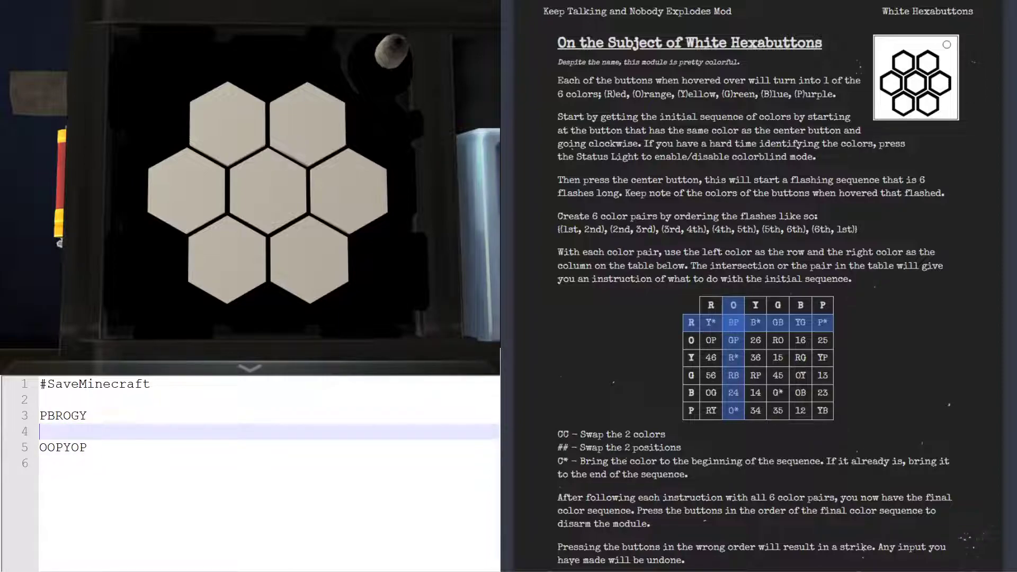
- List the six colour pairs OO OP PY YO OP PO on a new line
type("O")
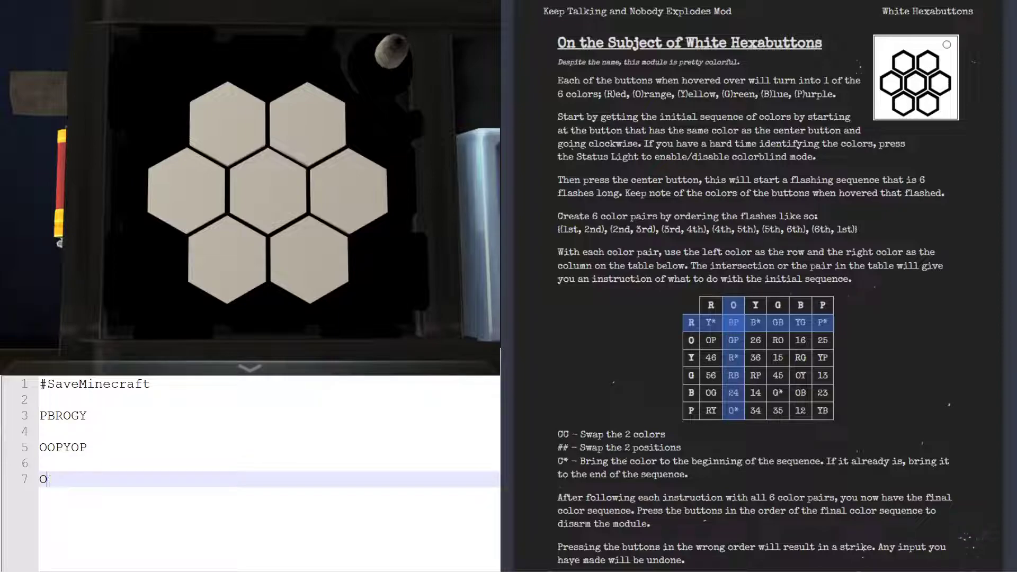
type("O OP")
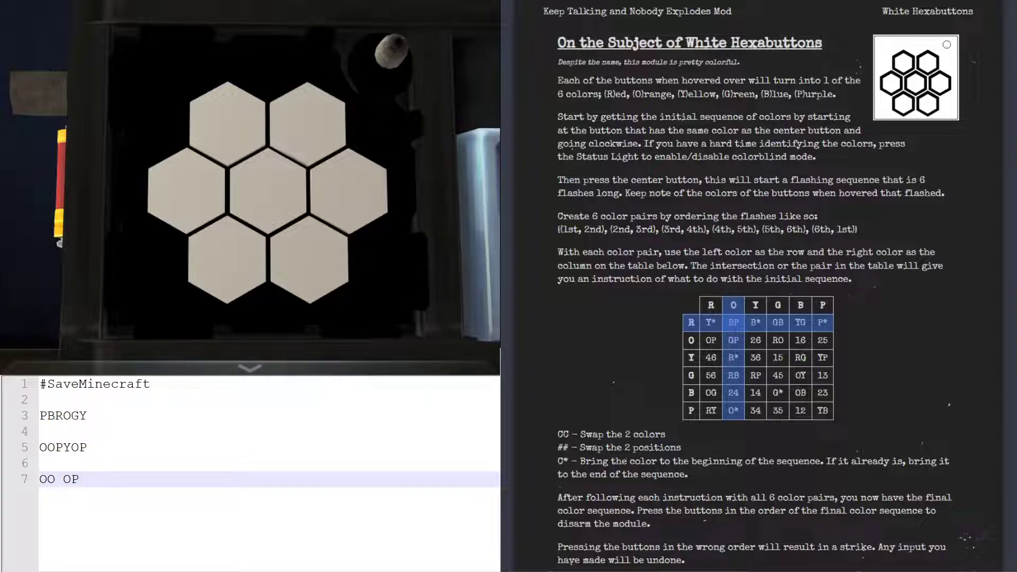
type("PY YO")
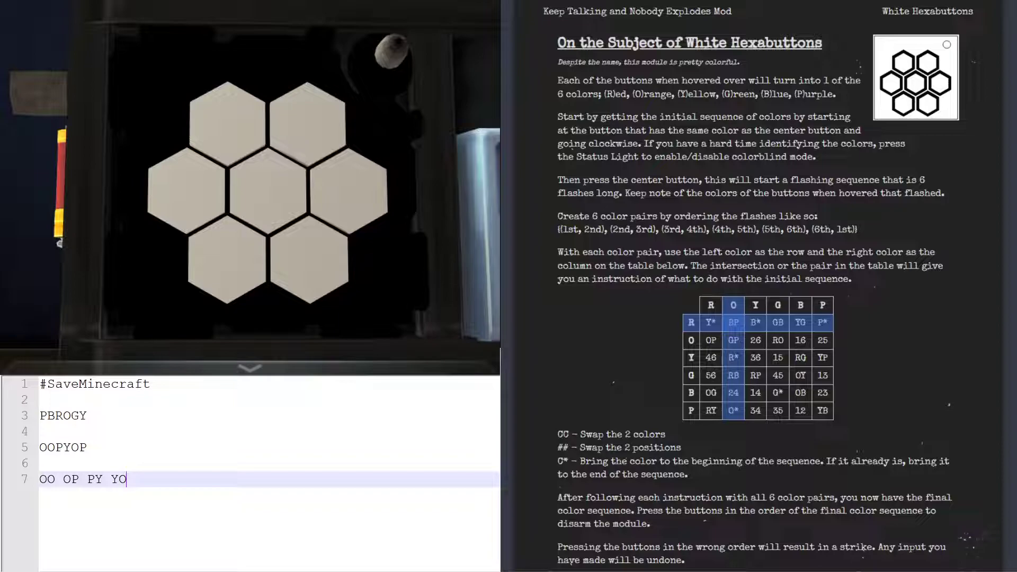
type("OP PO")
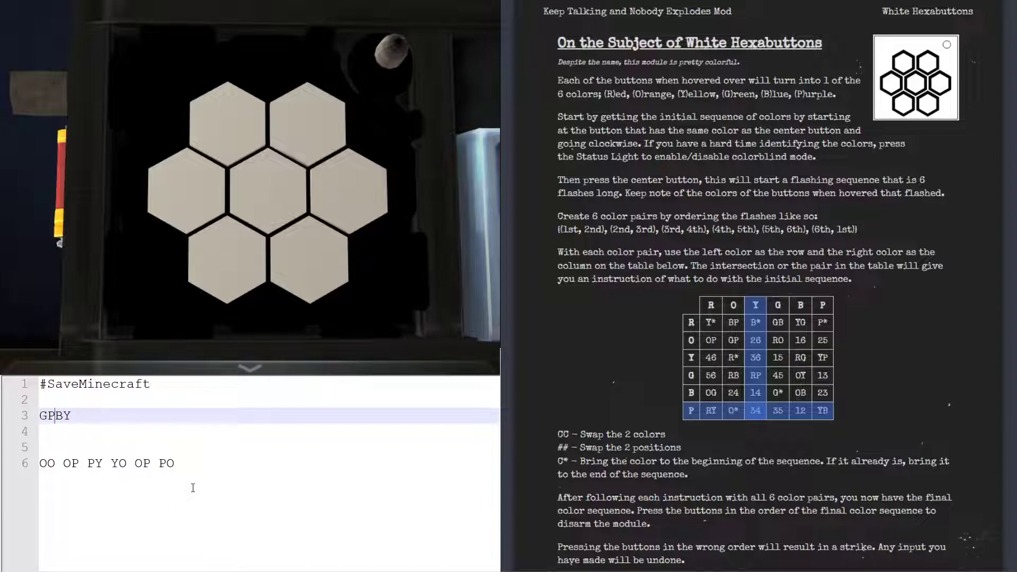
- Rework line 3 with OR and R per the move-to-end rule, reaching ORBPGY
type("OR")
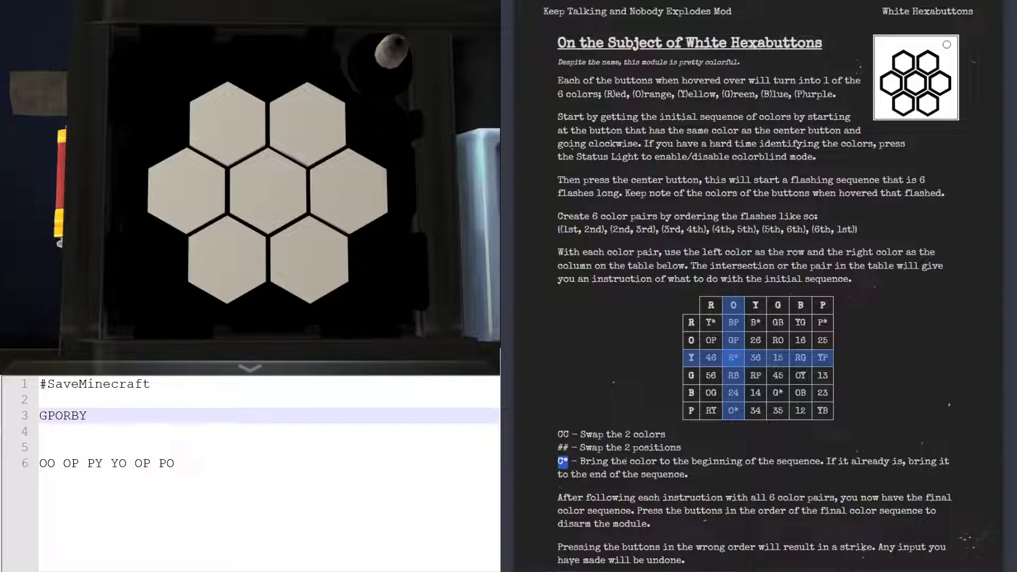
left_click_drag(589, 460, 802, 461)
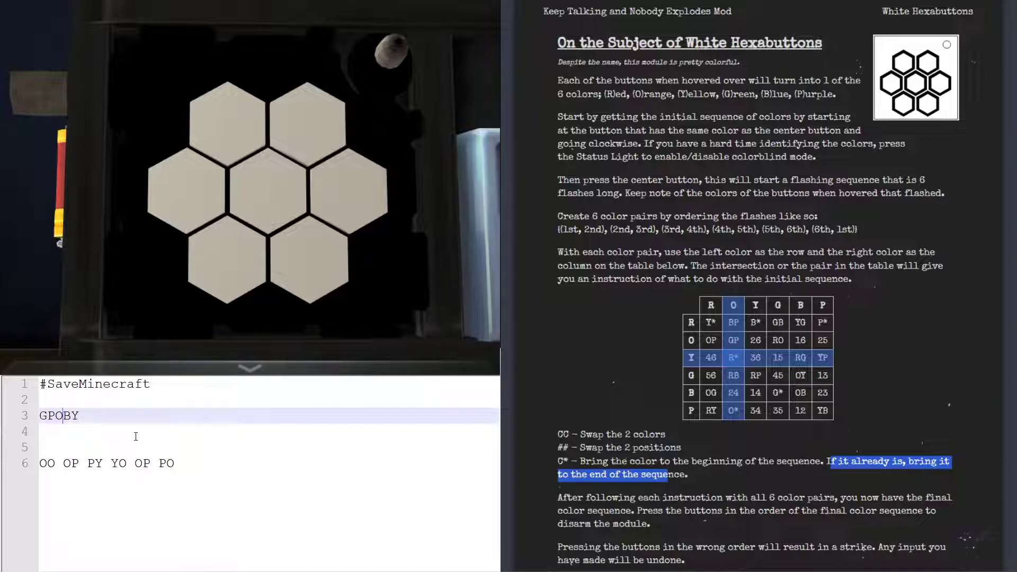
type("R")
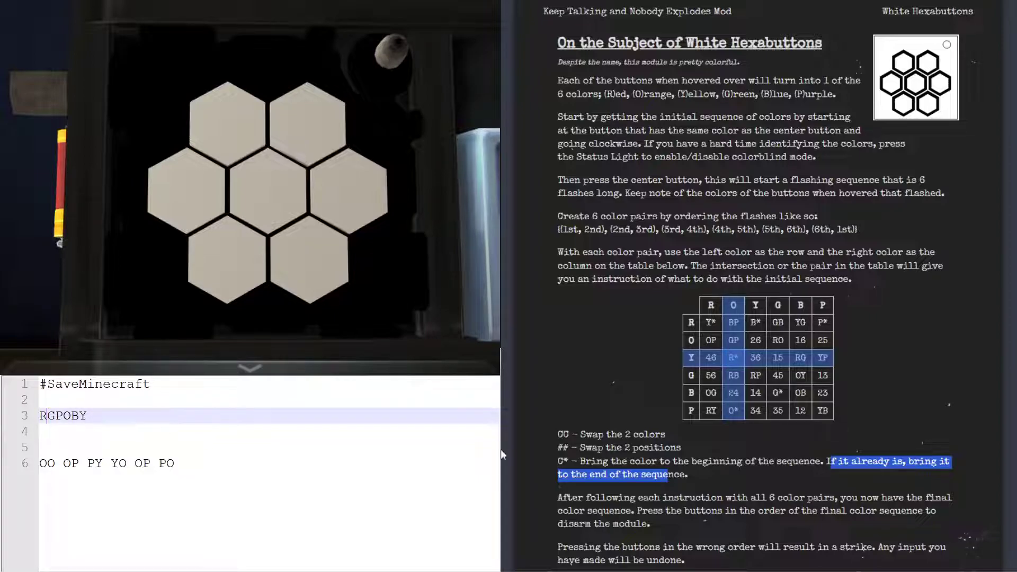
mouse_move(706, 416)
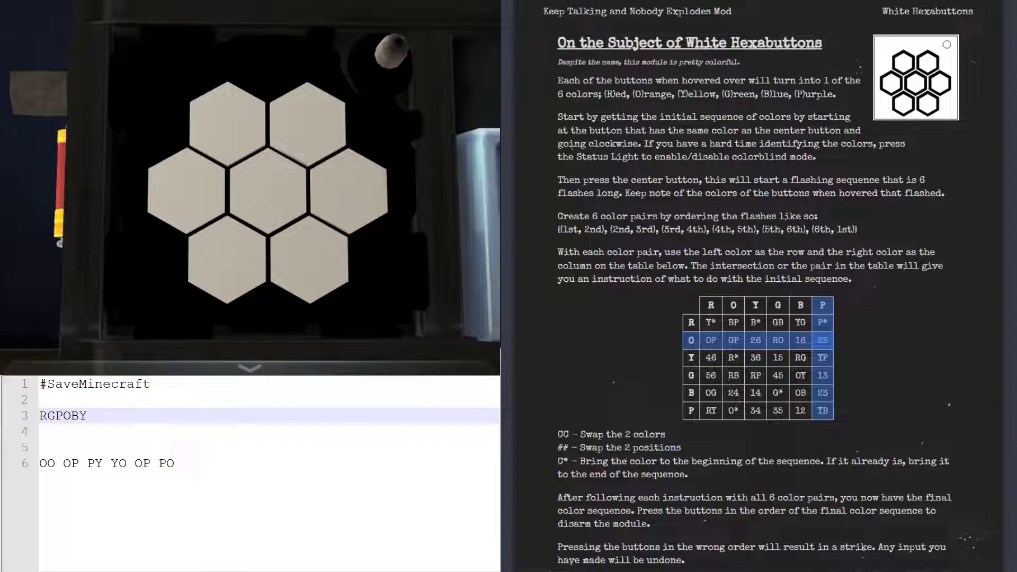
left_click(54, 416)
type("ORBP")
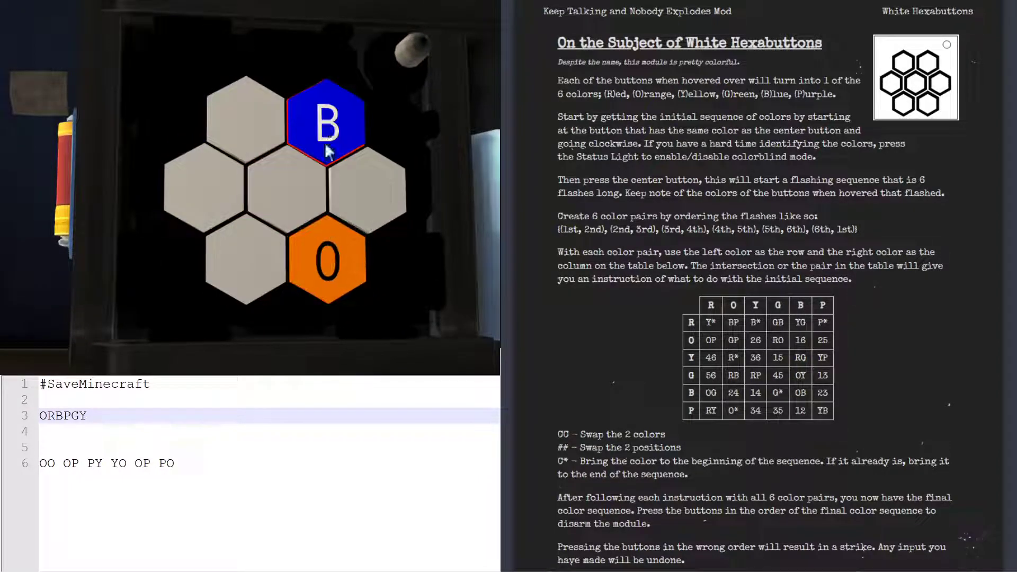
mouse_move(367, 192)
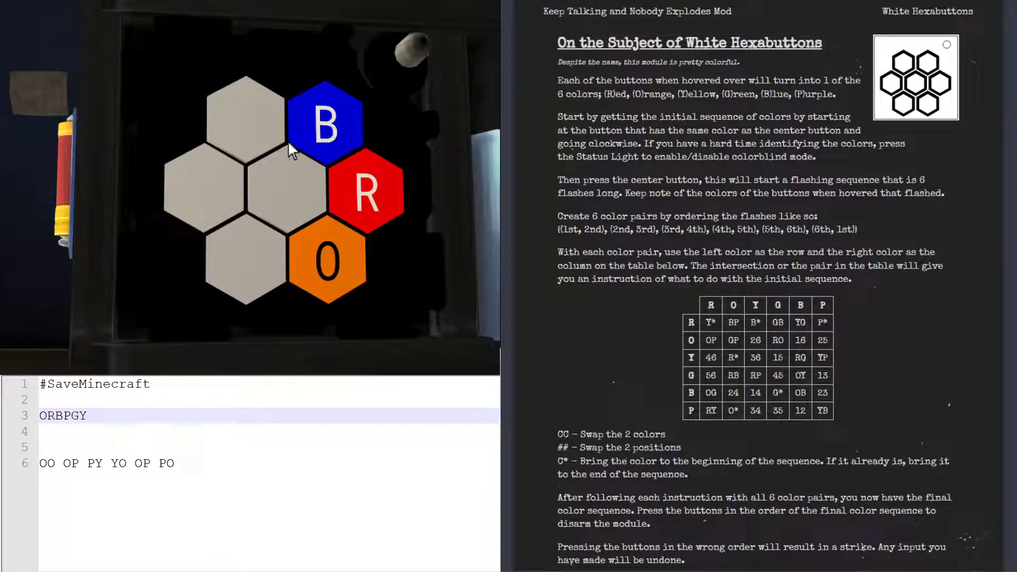